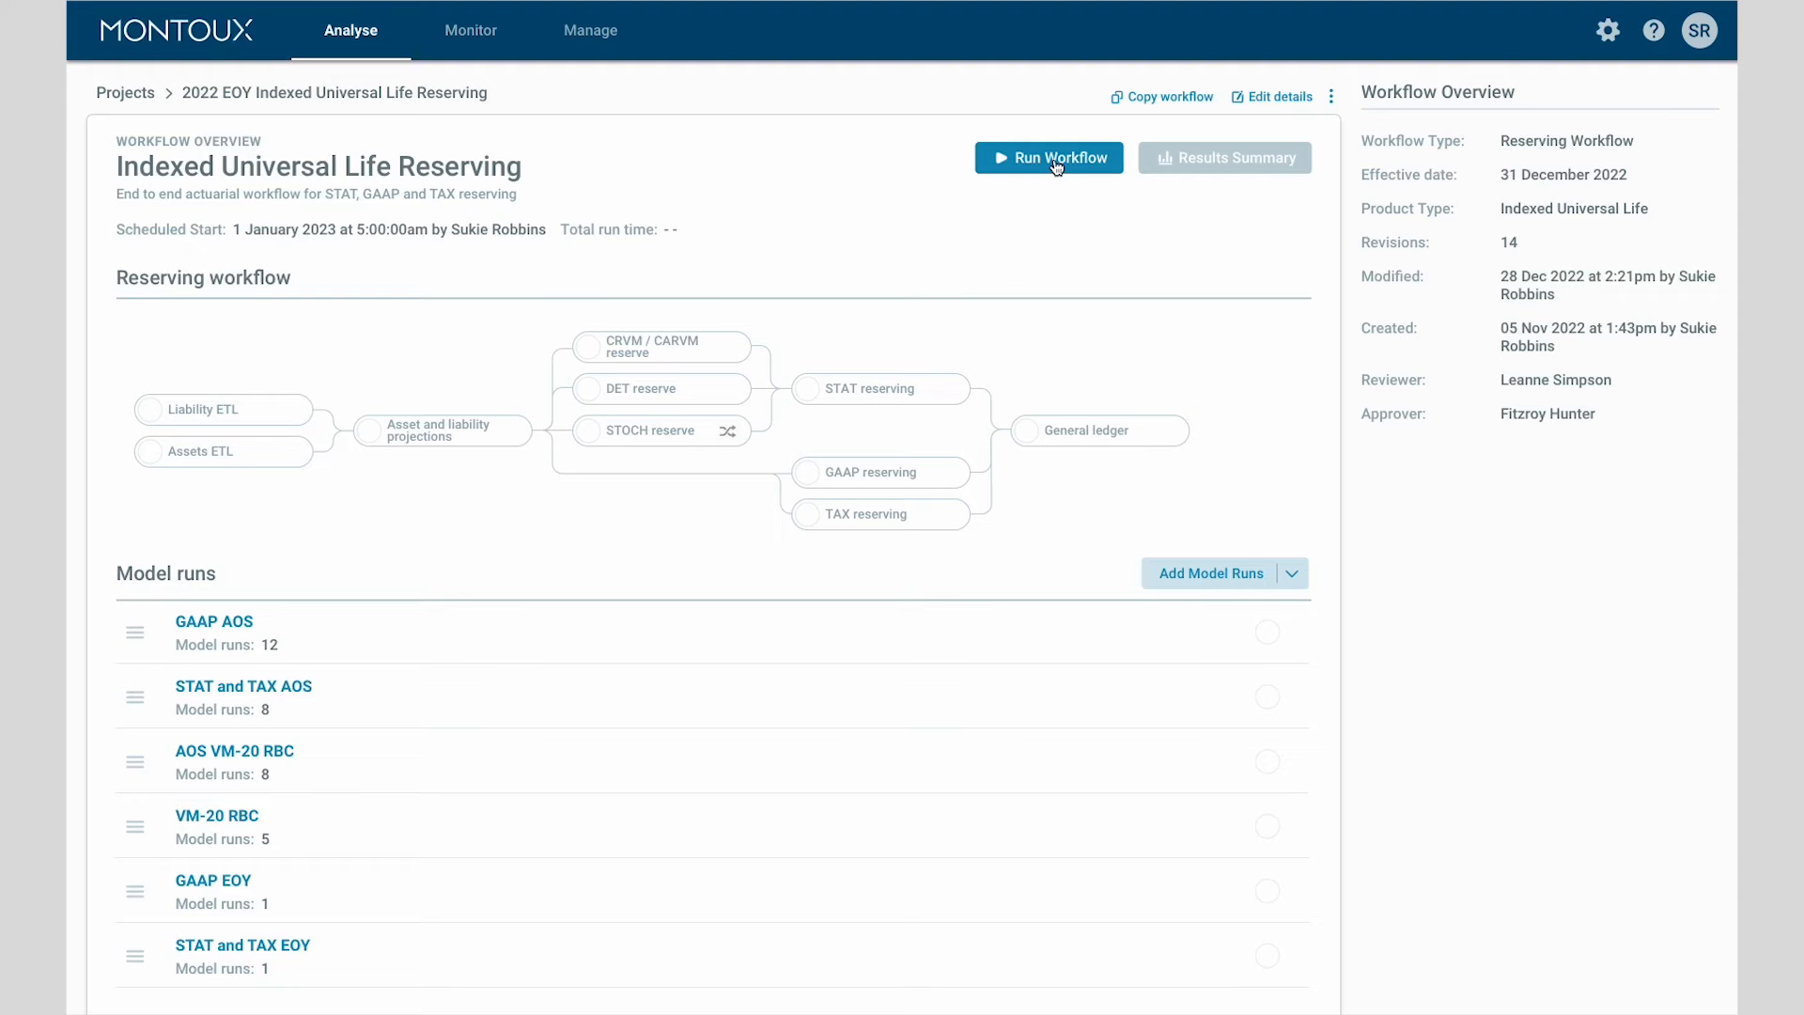
Step: Run the Indexed Universal Life Reserving workflow from its overview page
click(1048, 158)
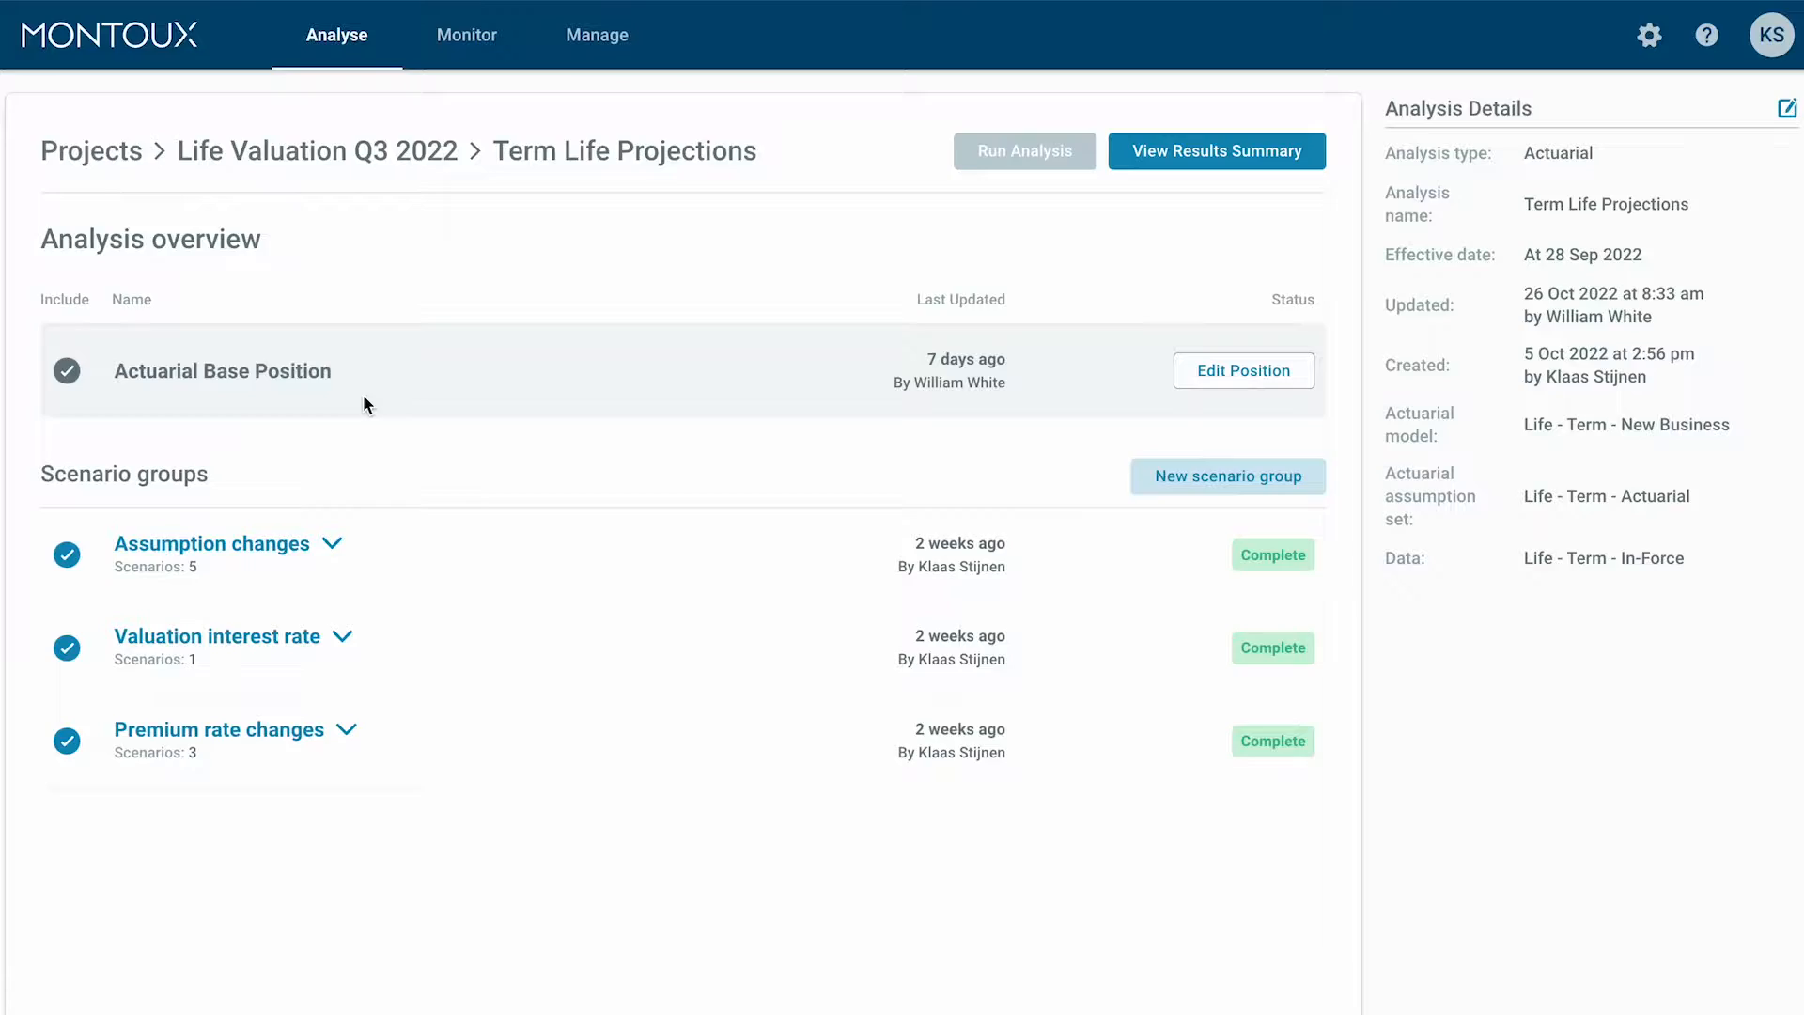
mouse_move(345, 547)
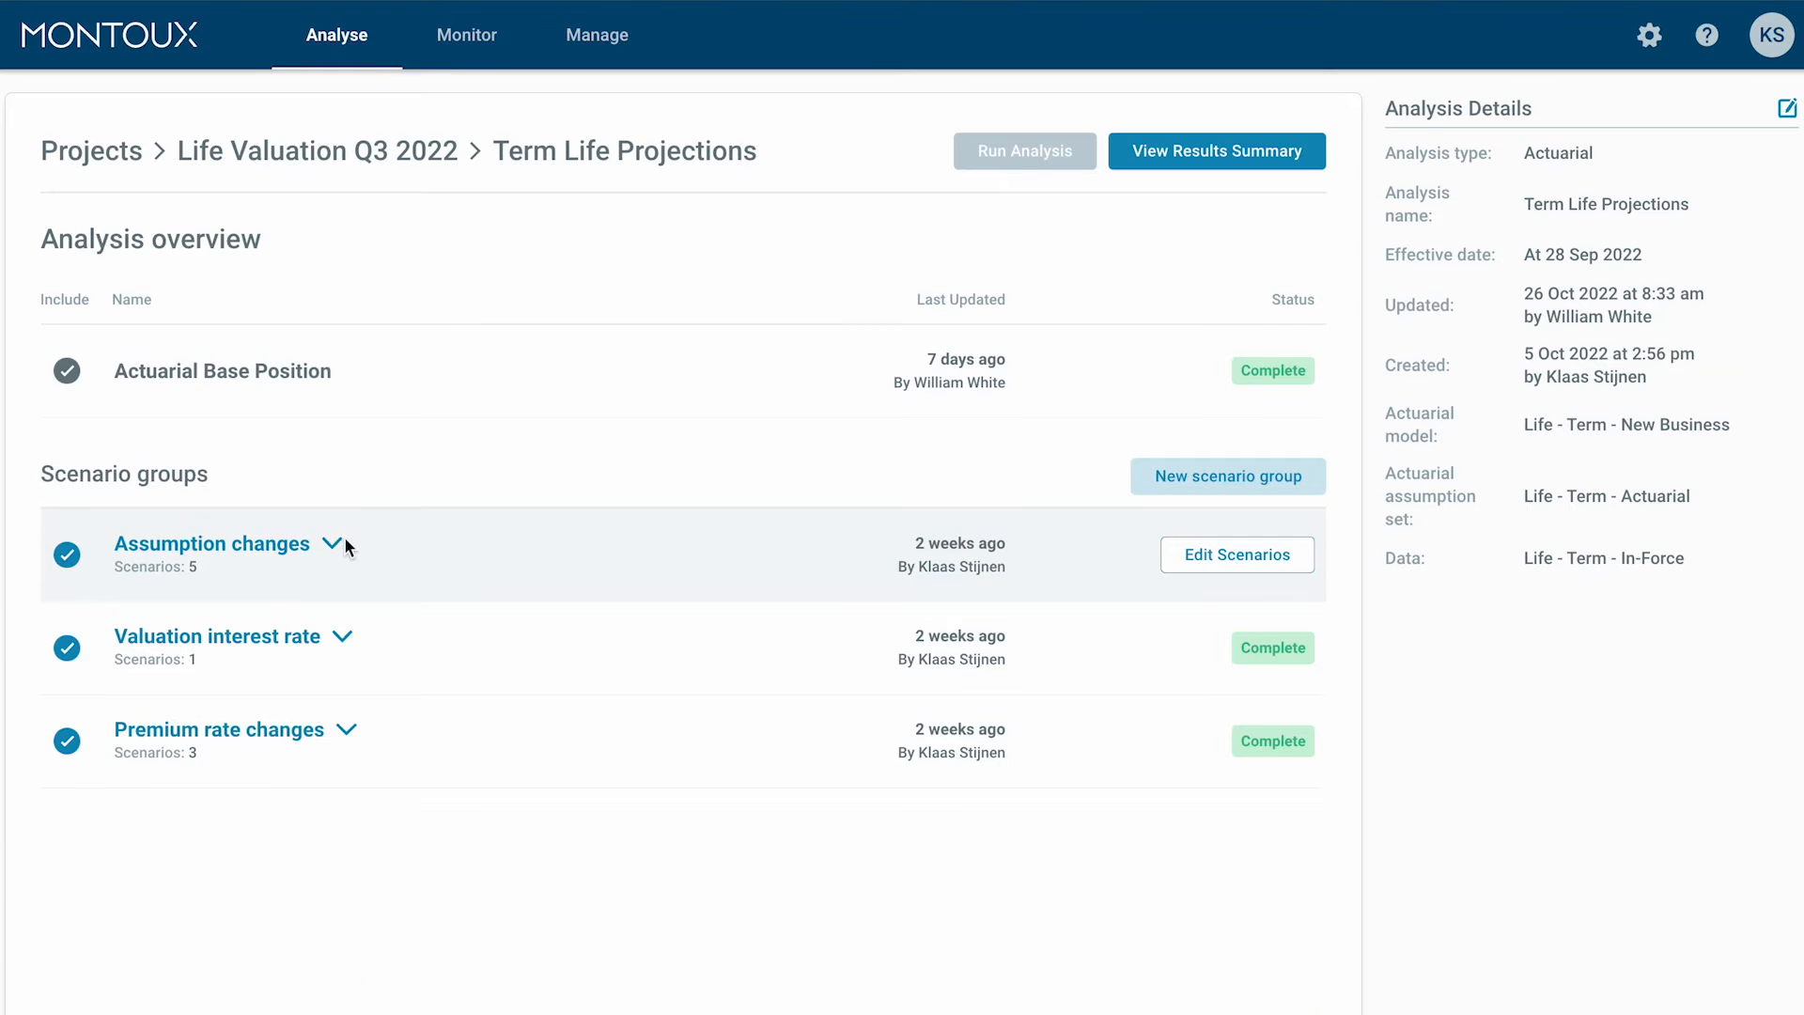
Step: Expand Assumption changes under Scenario groups to list its five completed scenarios
click(343, 543)
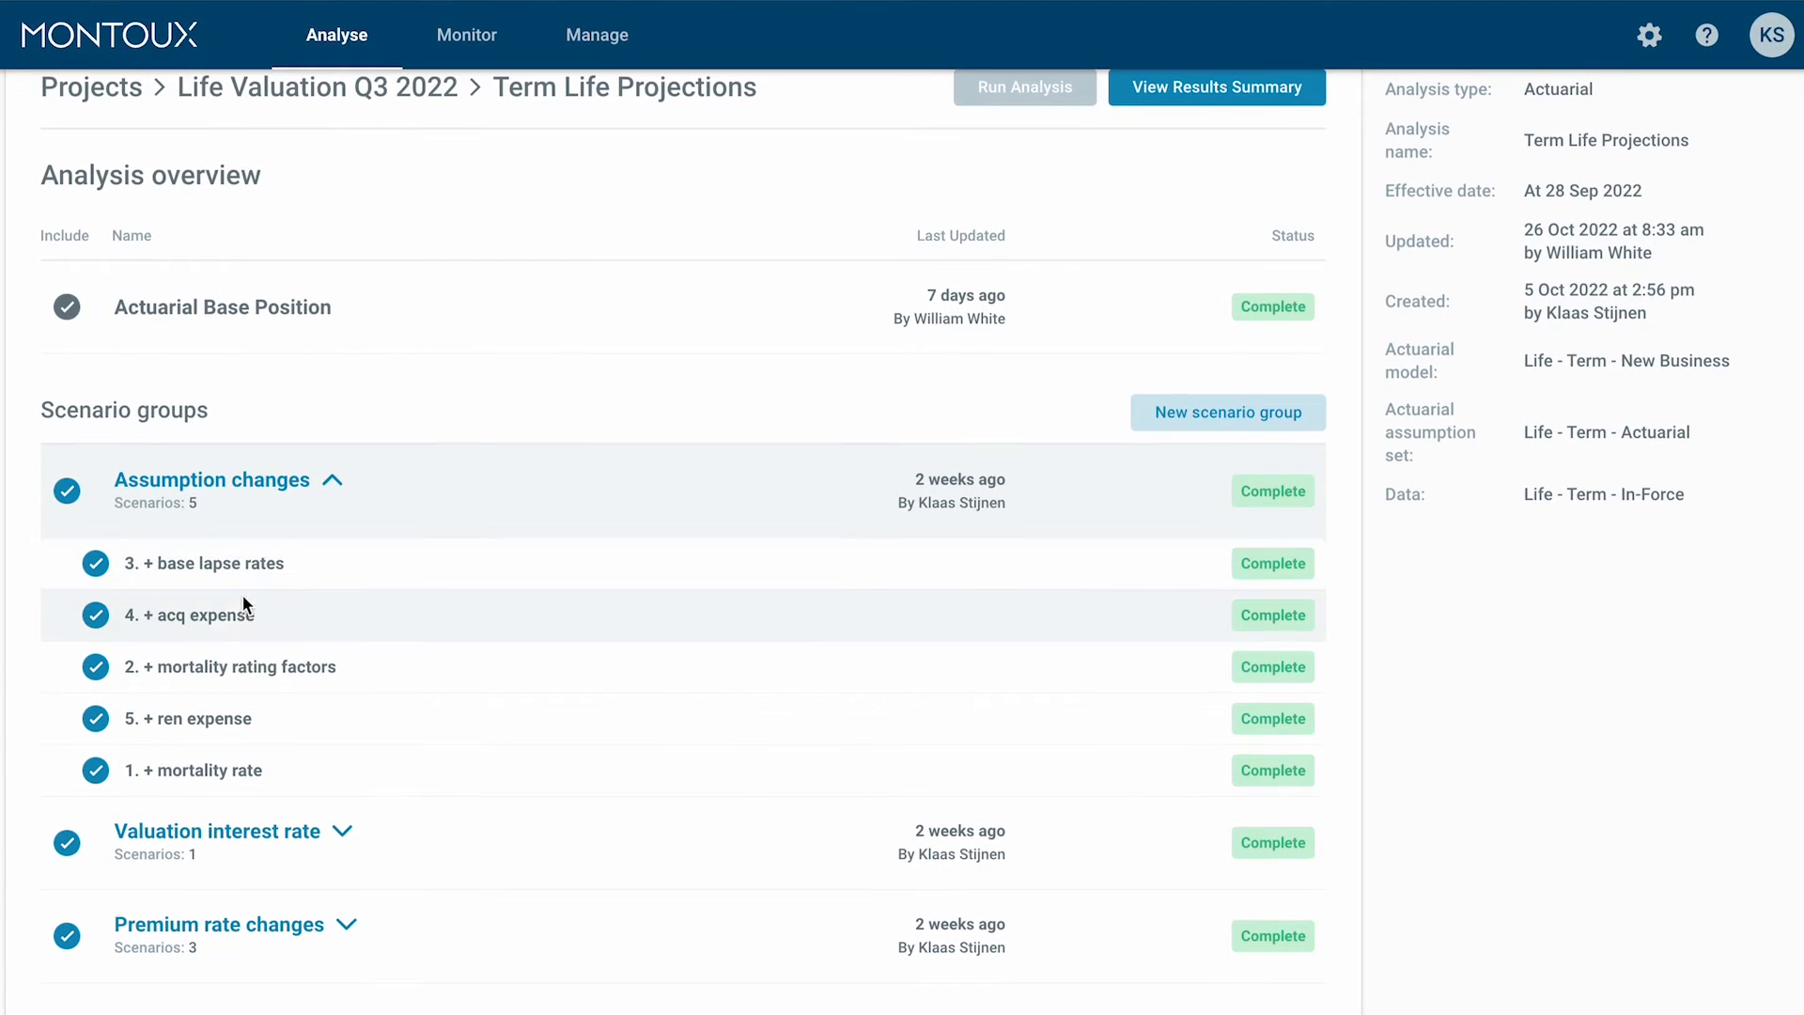
mouse_move(216, 769)
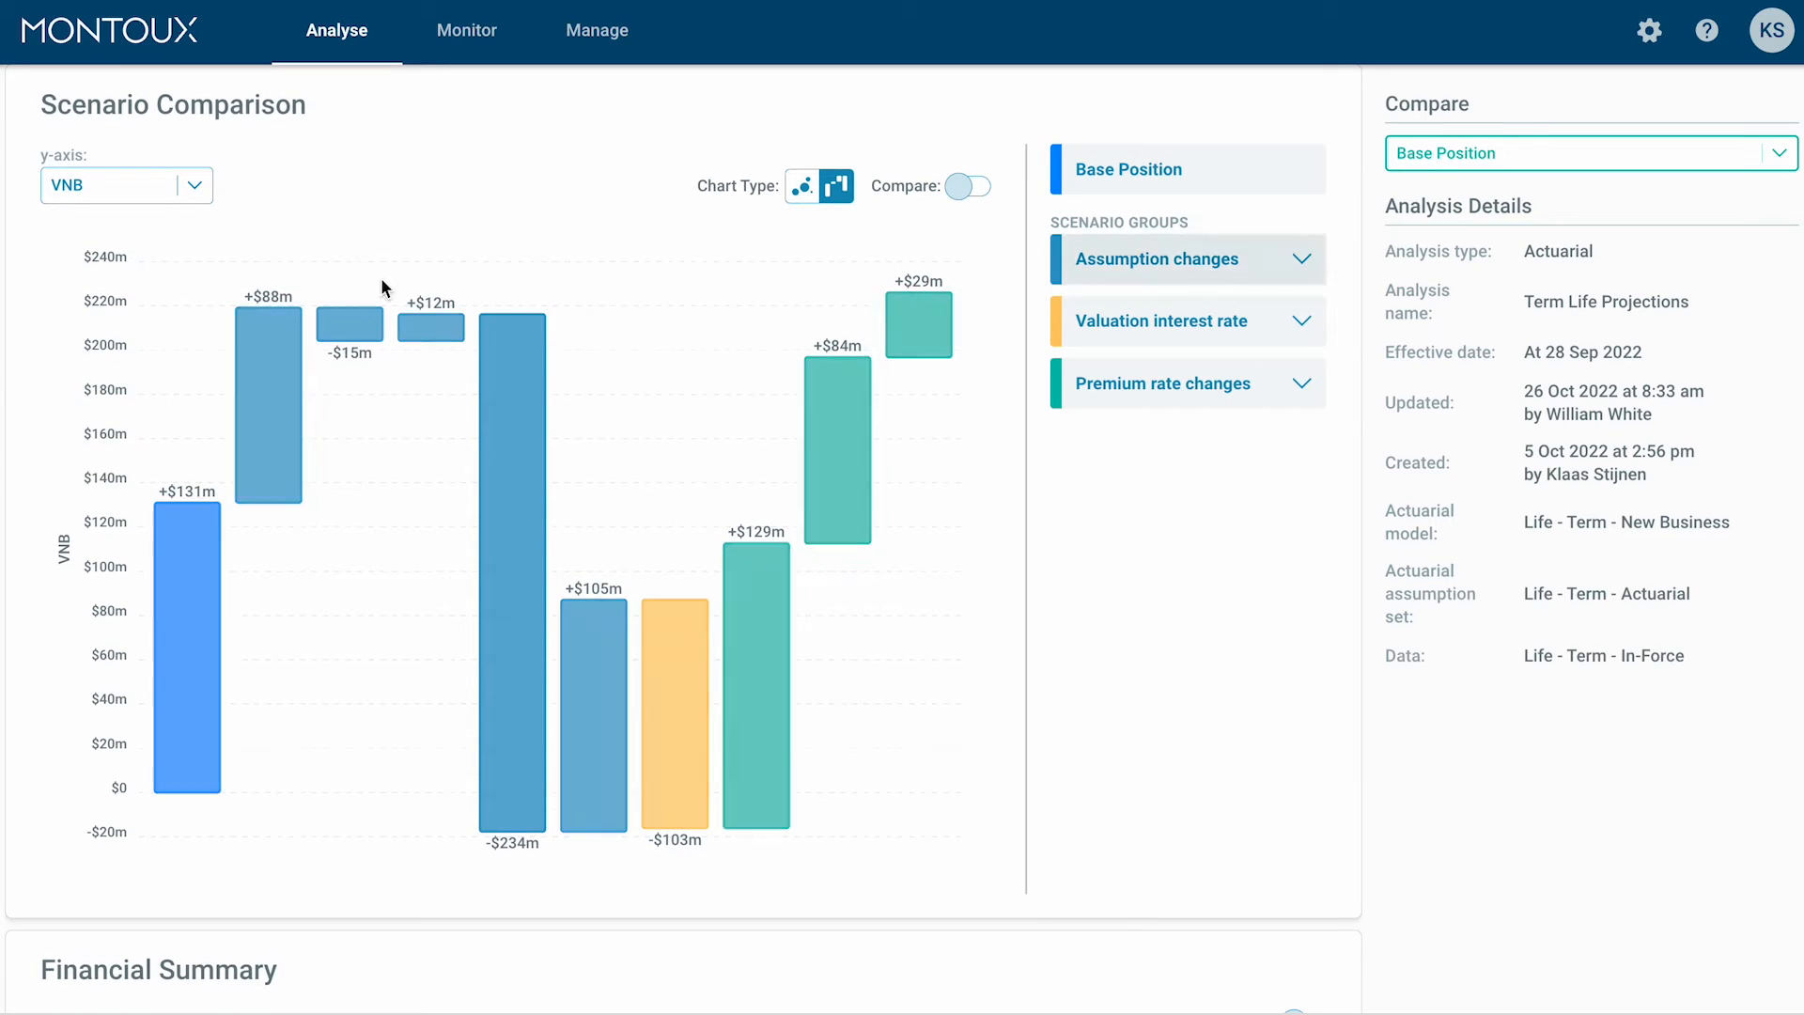
click(127, 185)
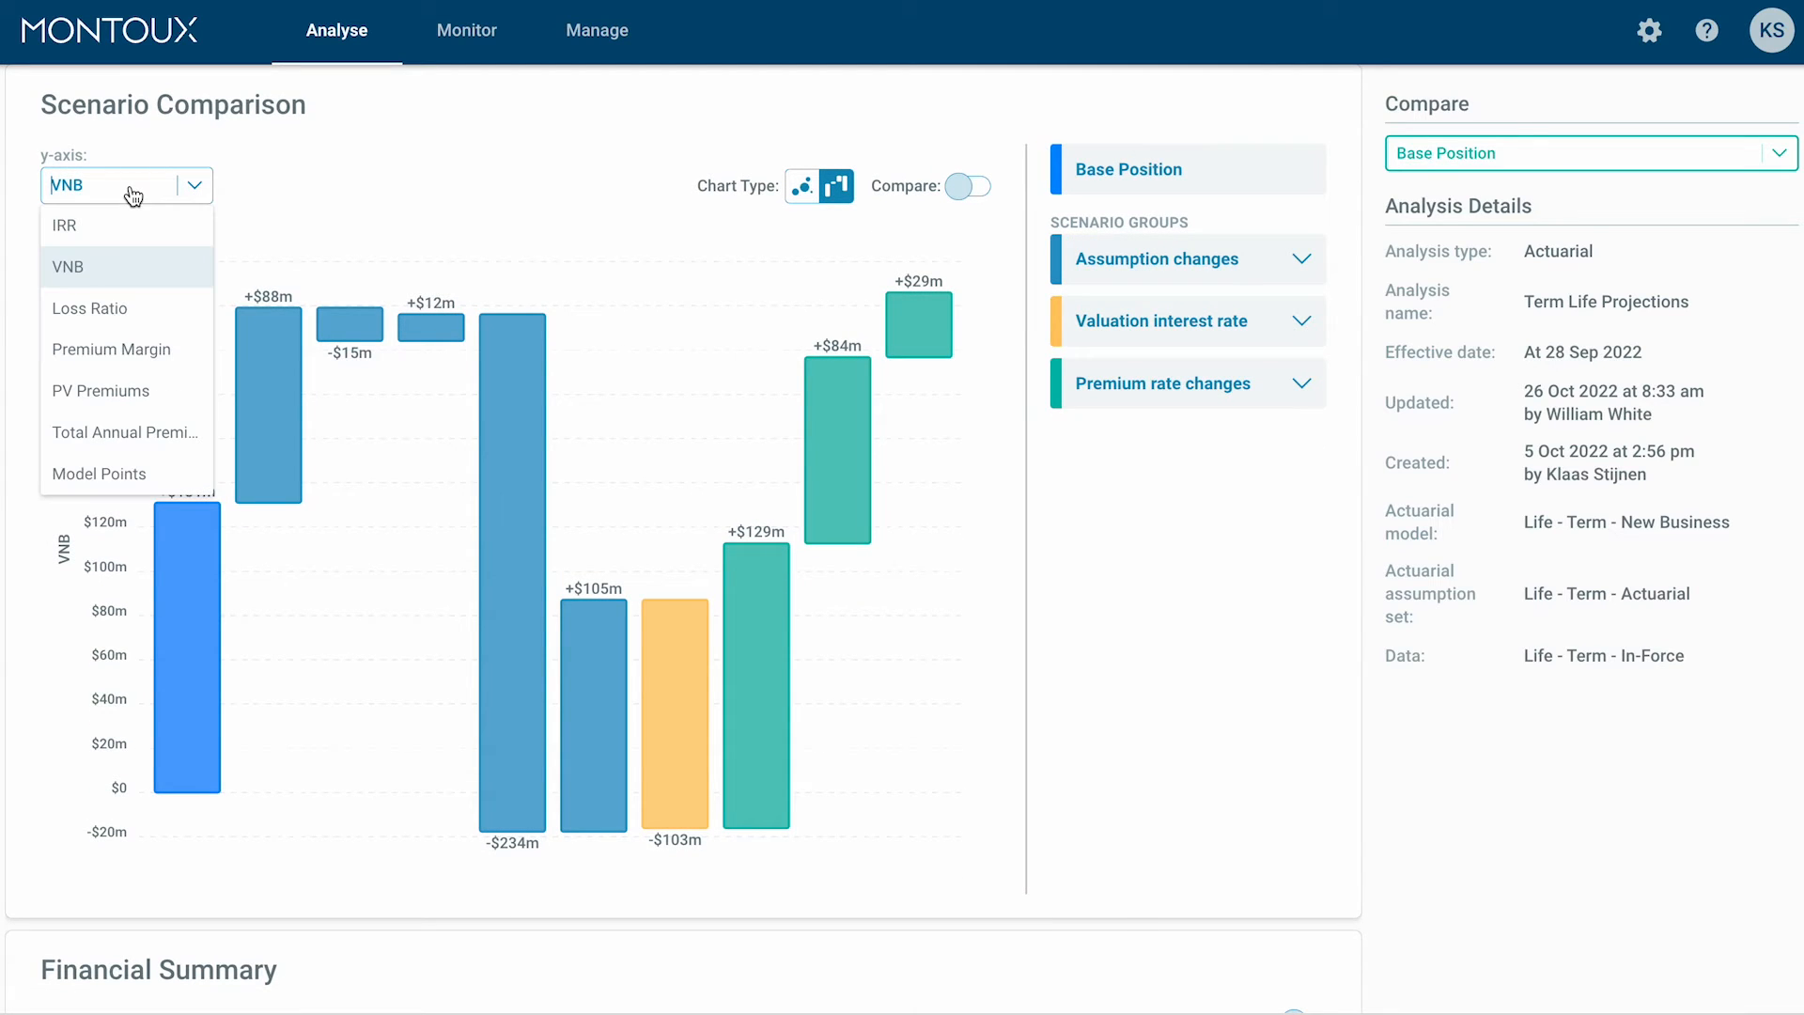
click(63, 225)
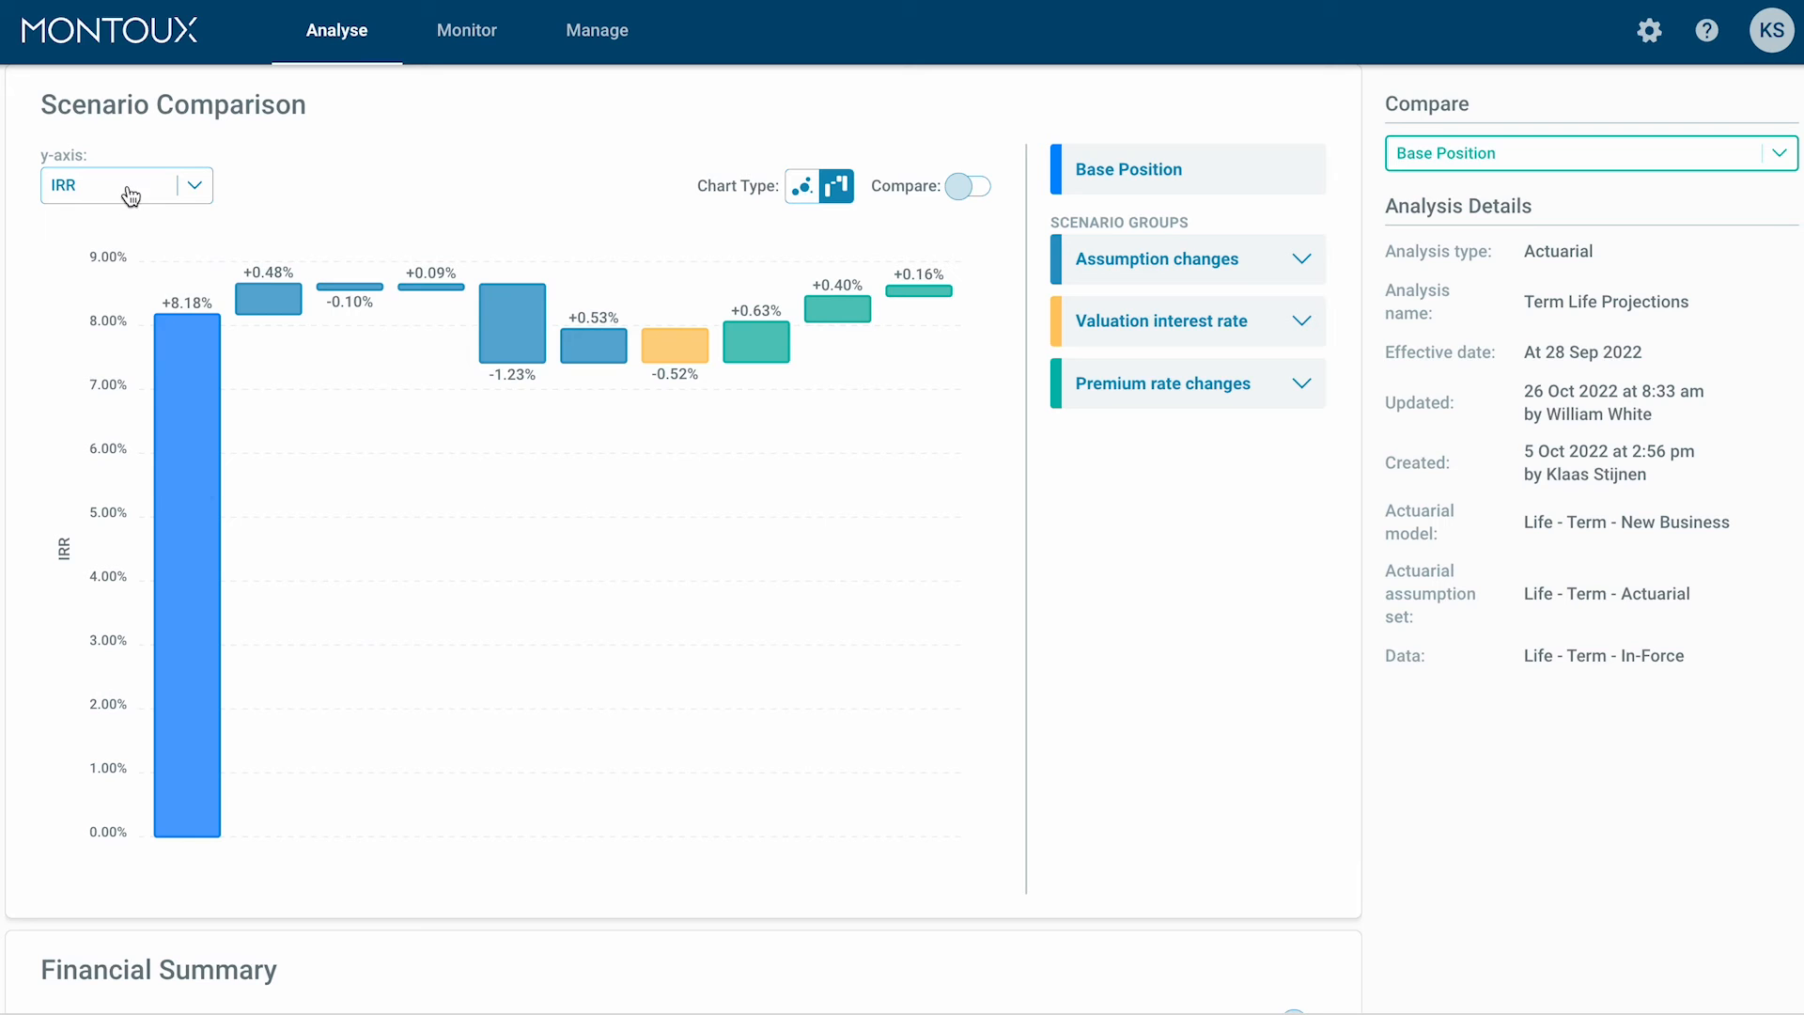
click(126, 185)
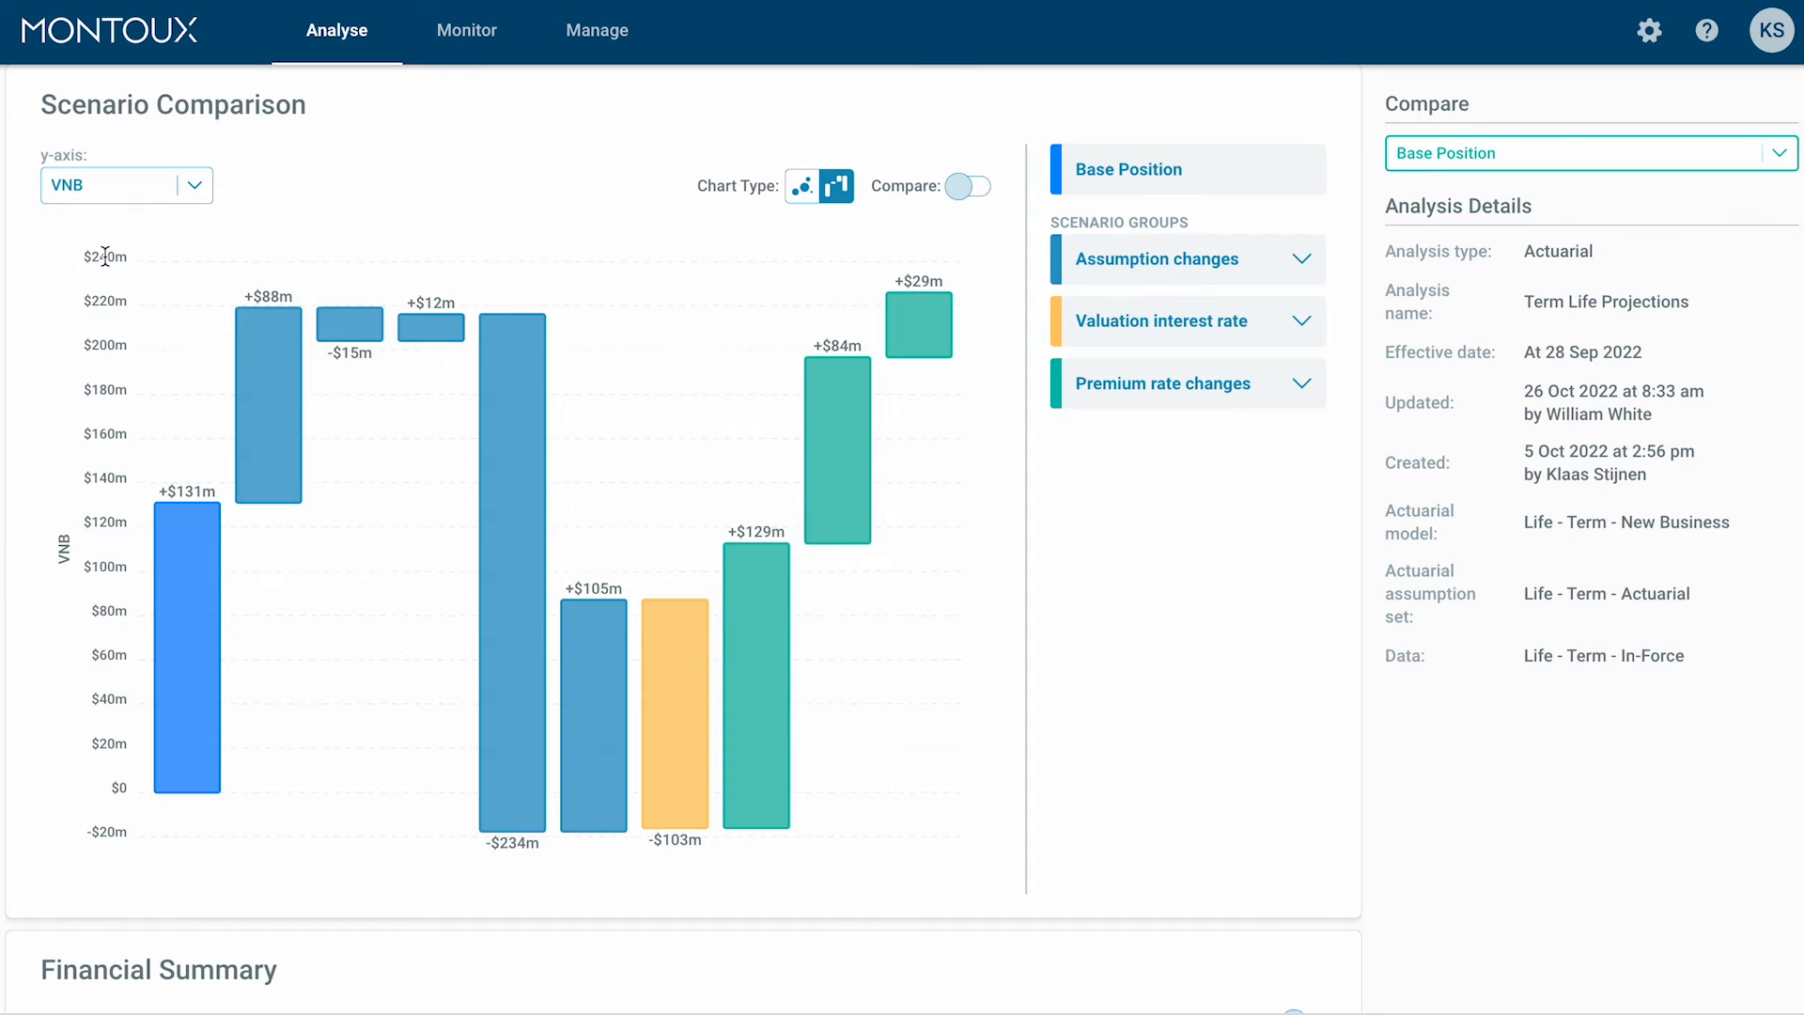
click(441, 31)
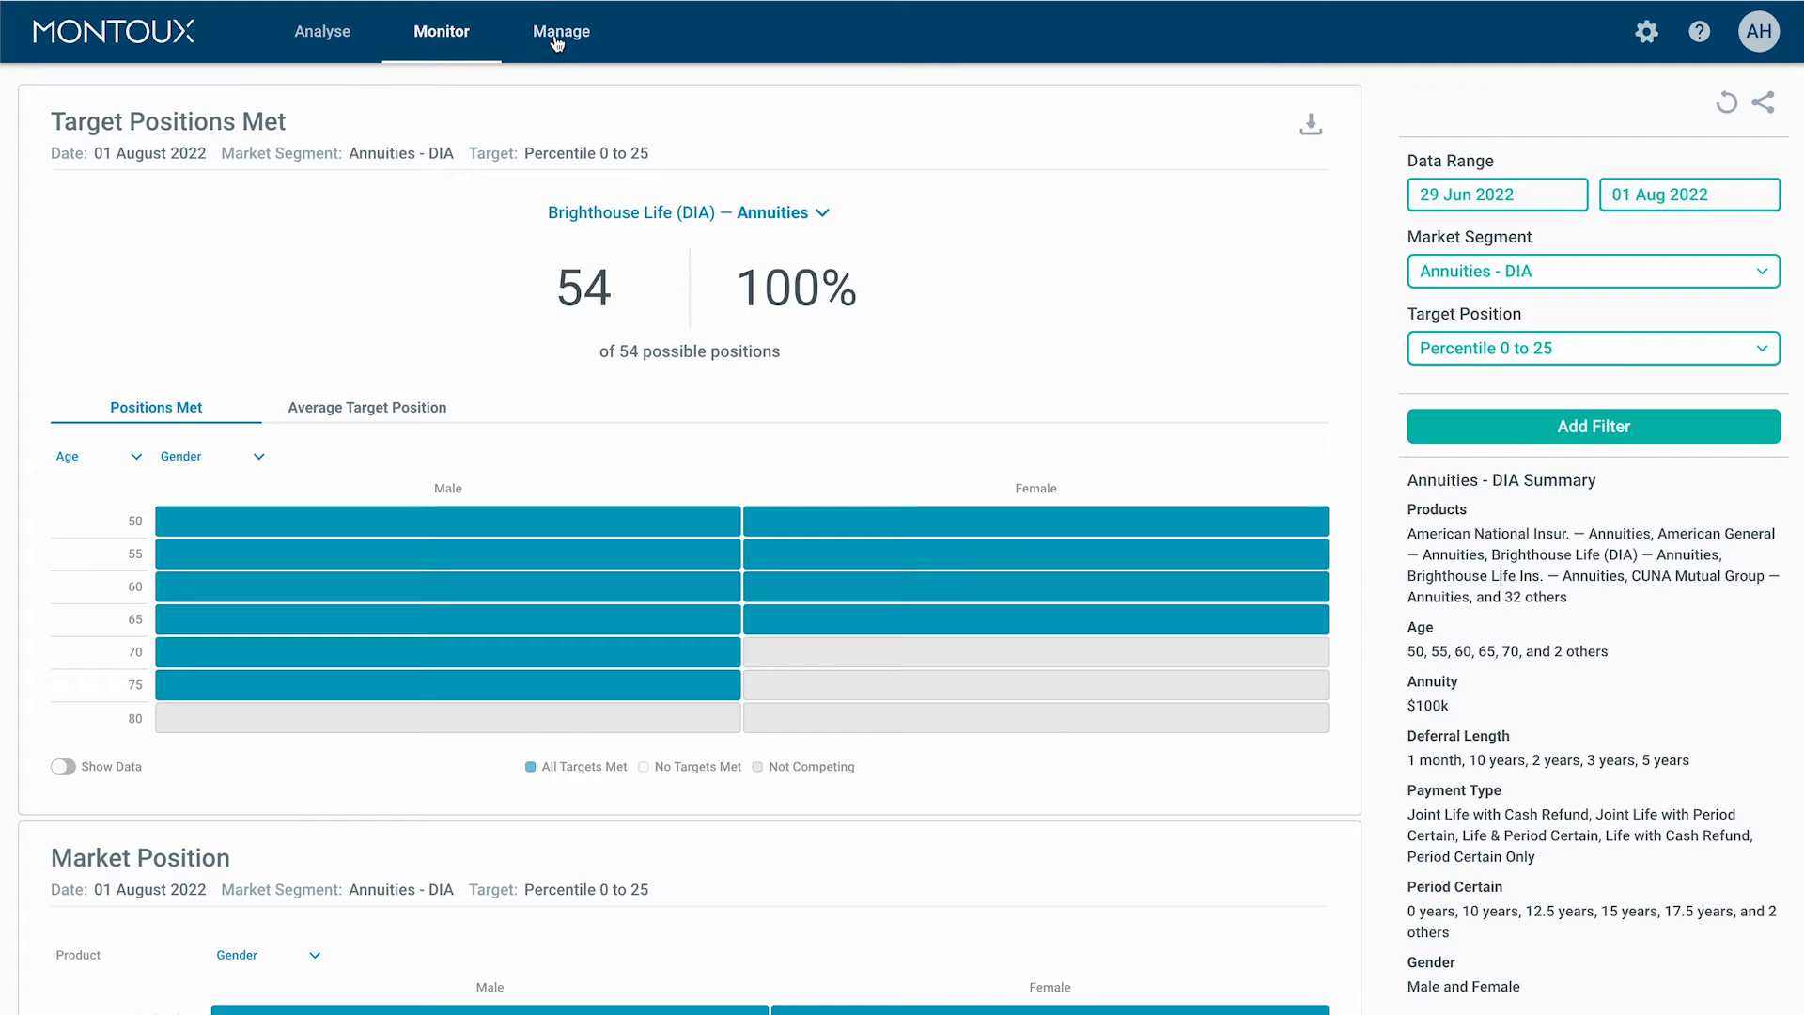
Step: Filter the data library to Universal Life In-Force data, then open the model library
click(560, 31)
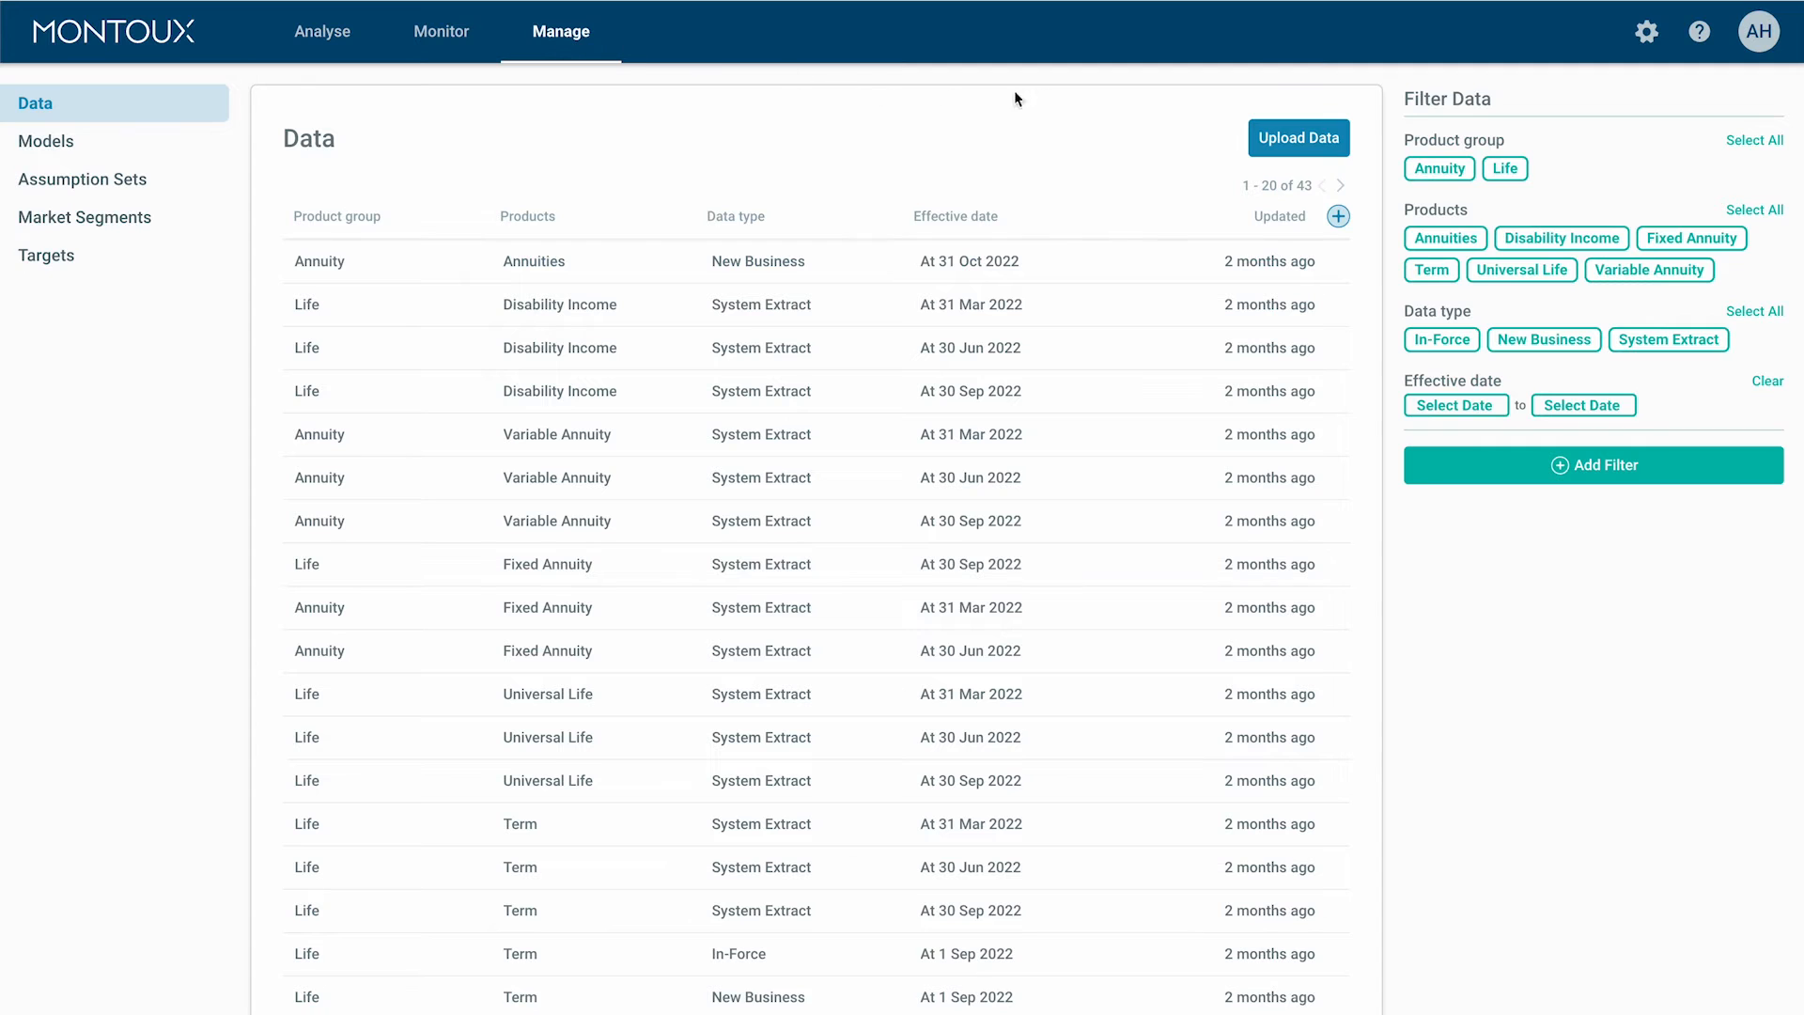
click(1537, 267)
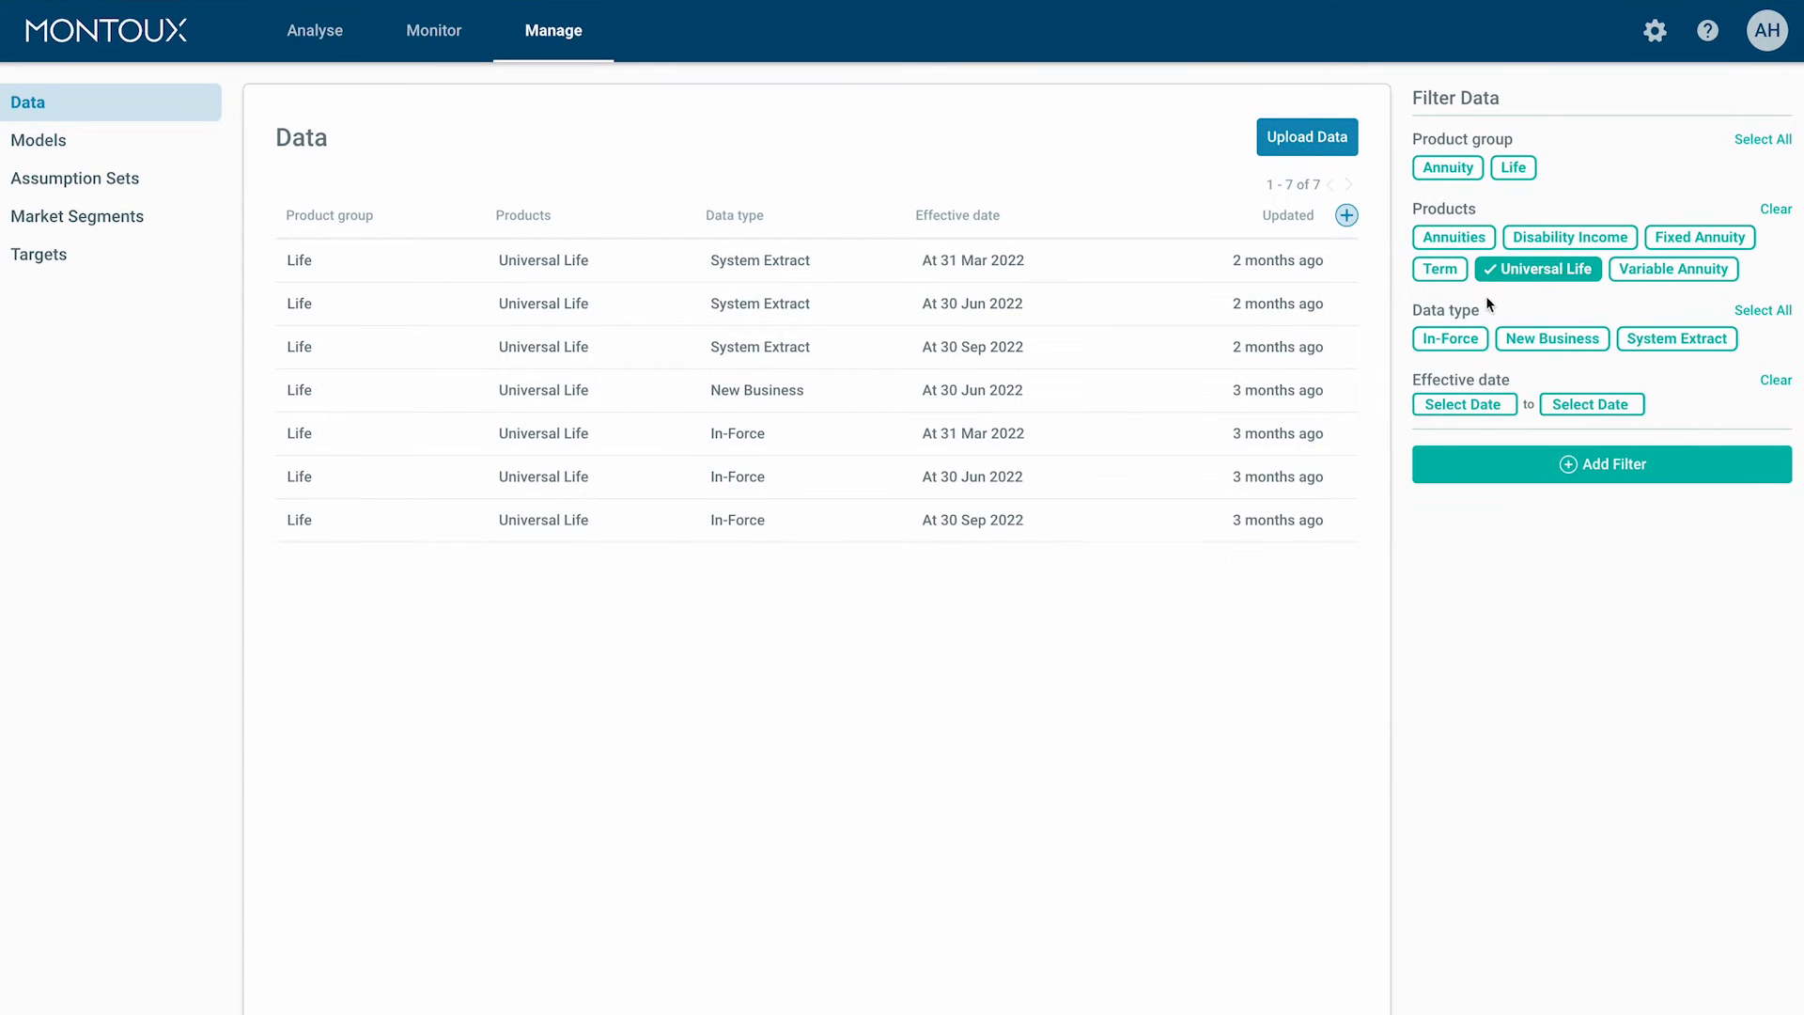
click(1450, 338)
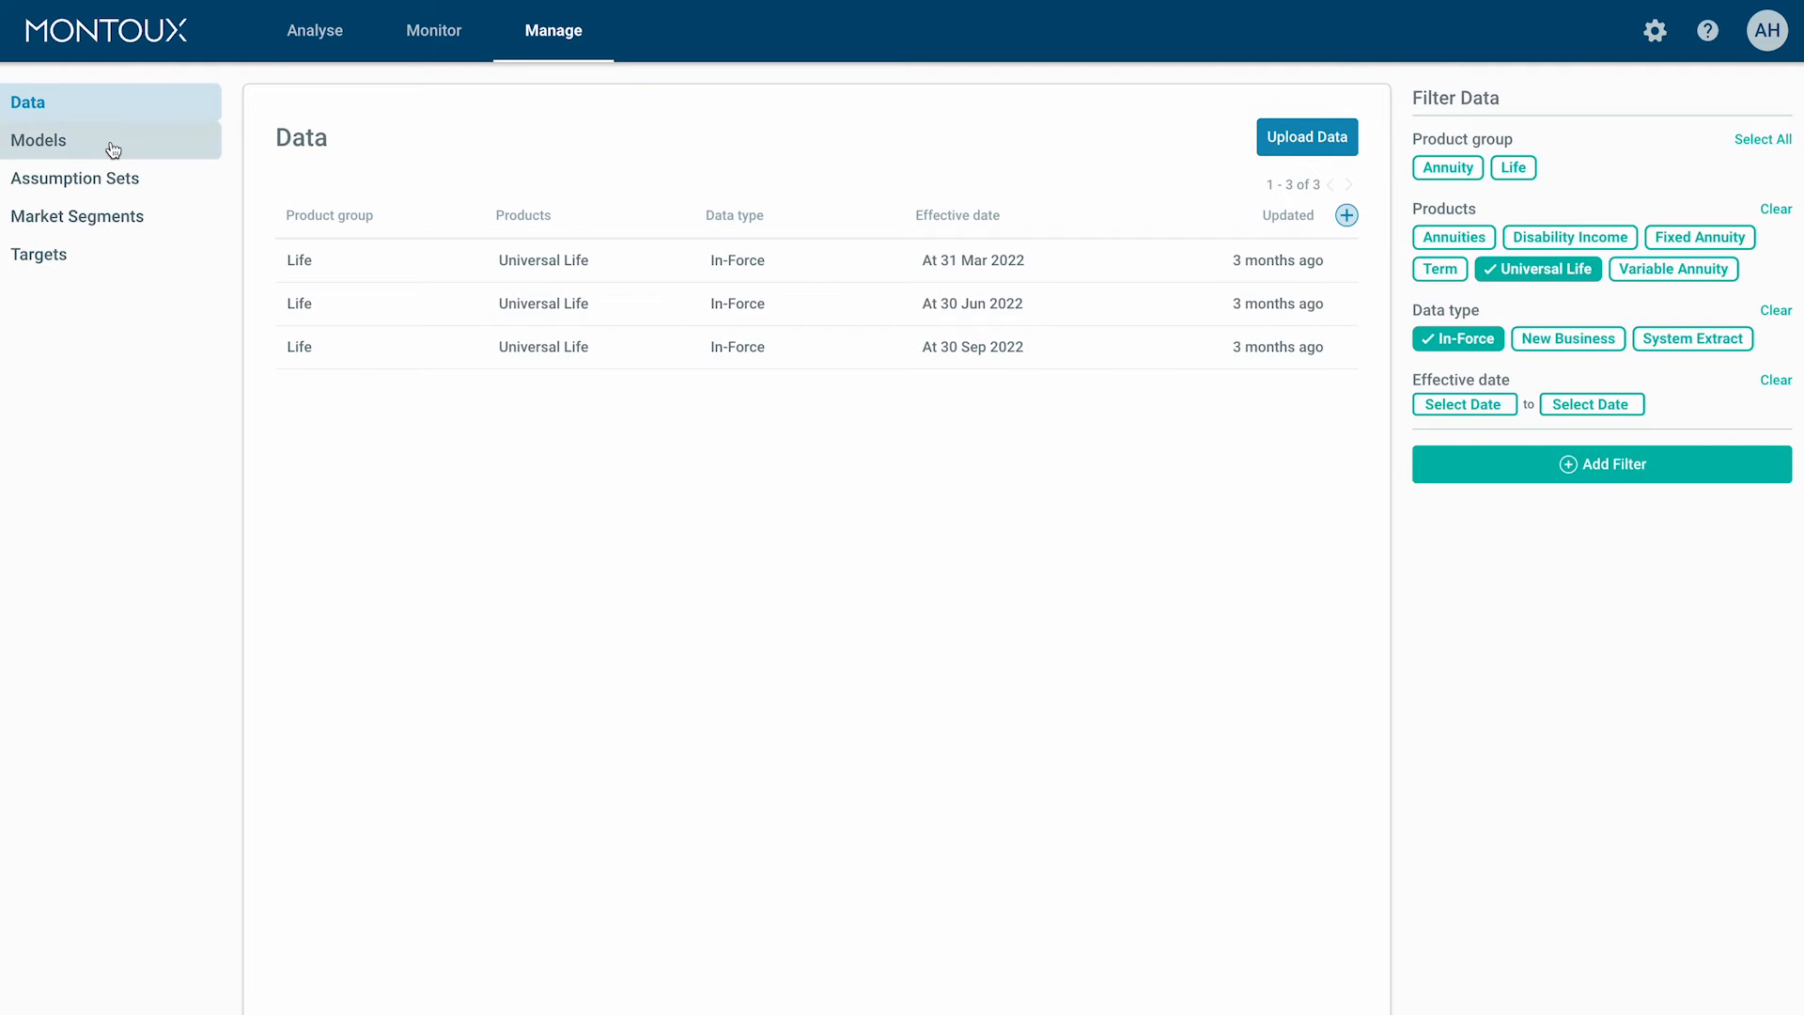
click(76, 179)
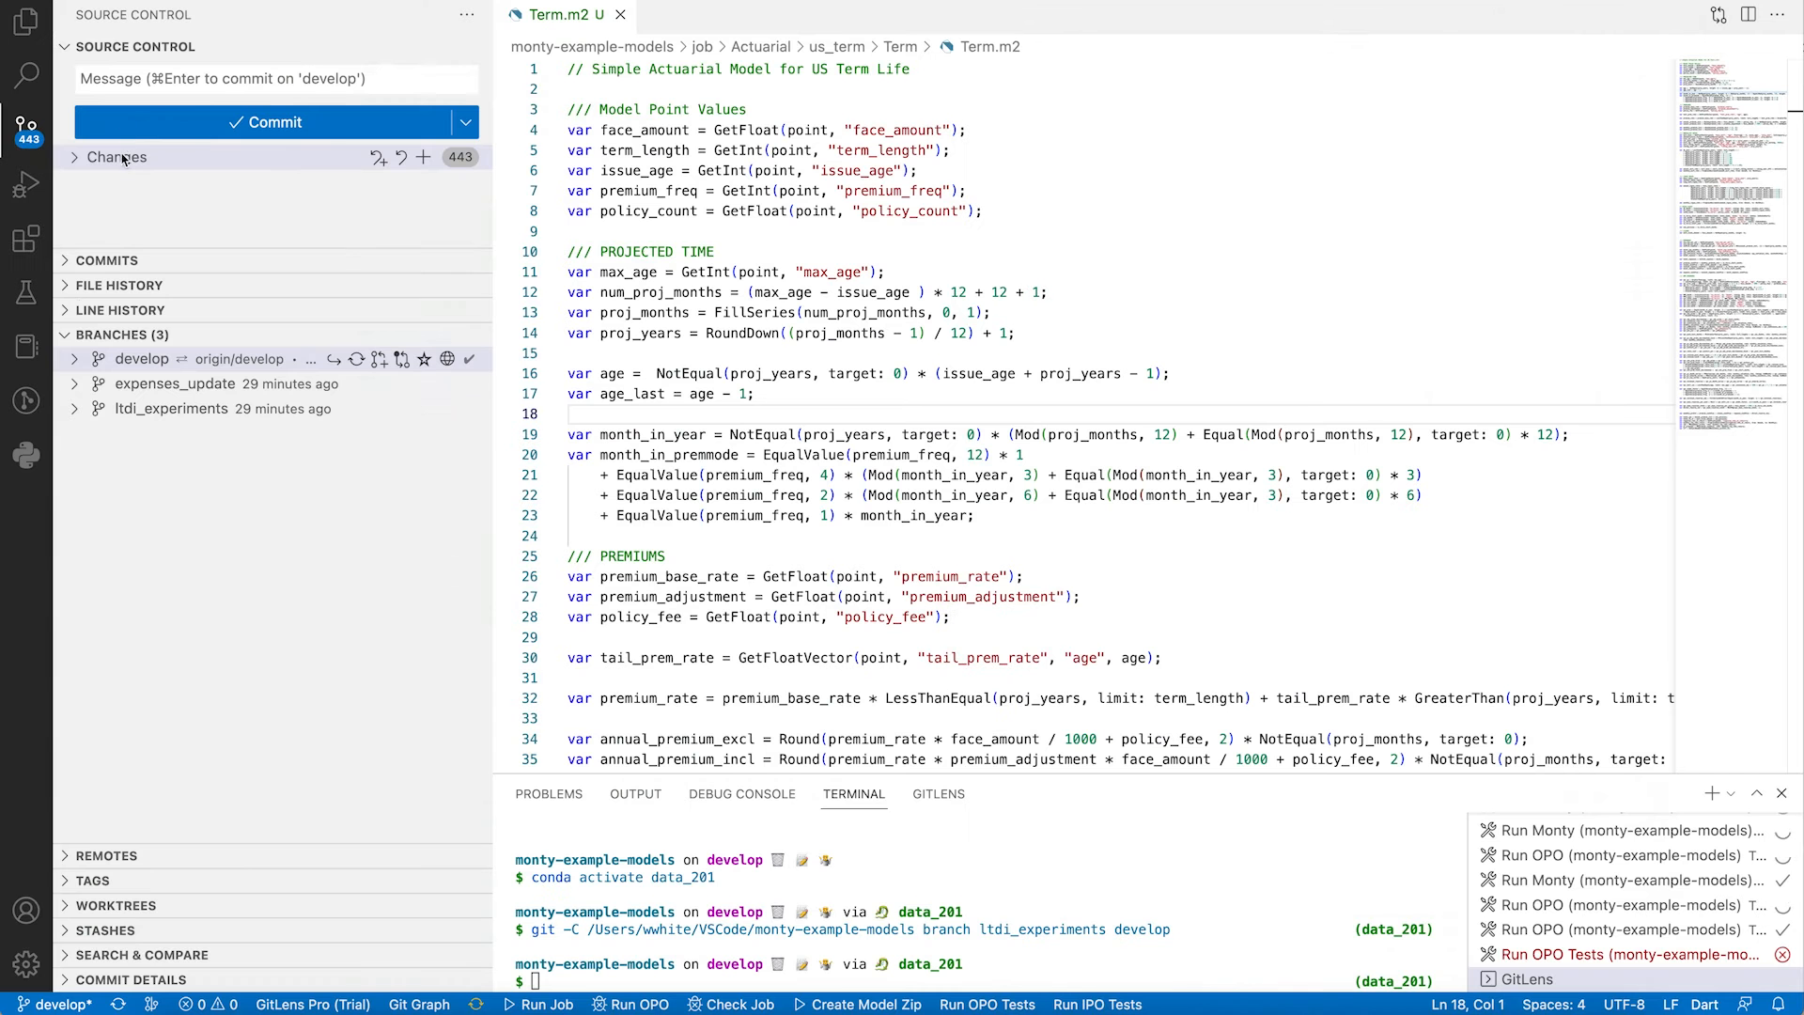
Step: Expand the develop branch in VS Code Source Control to view its commits
click(143, 358)
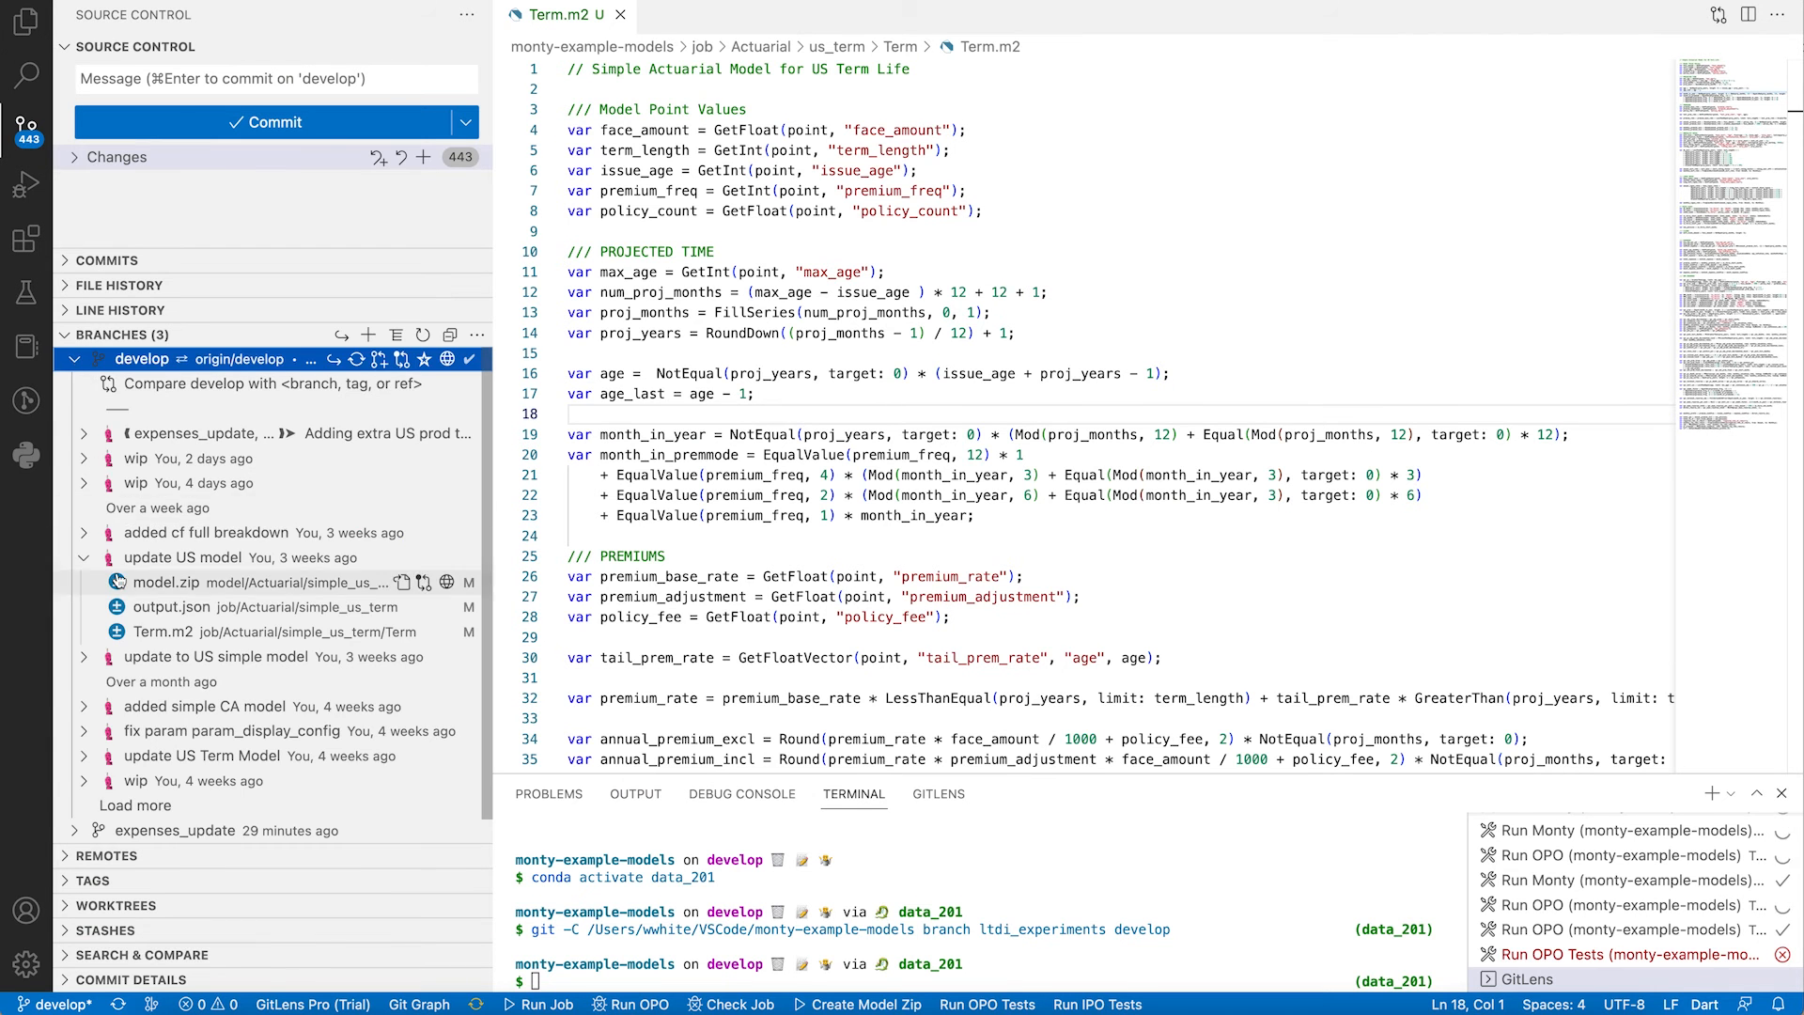